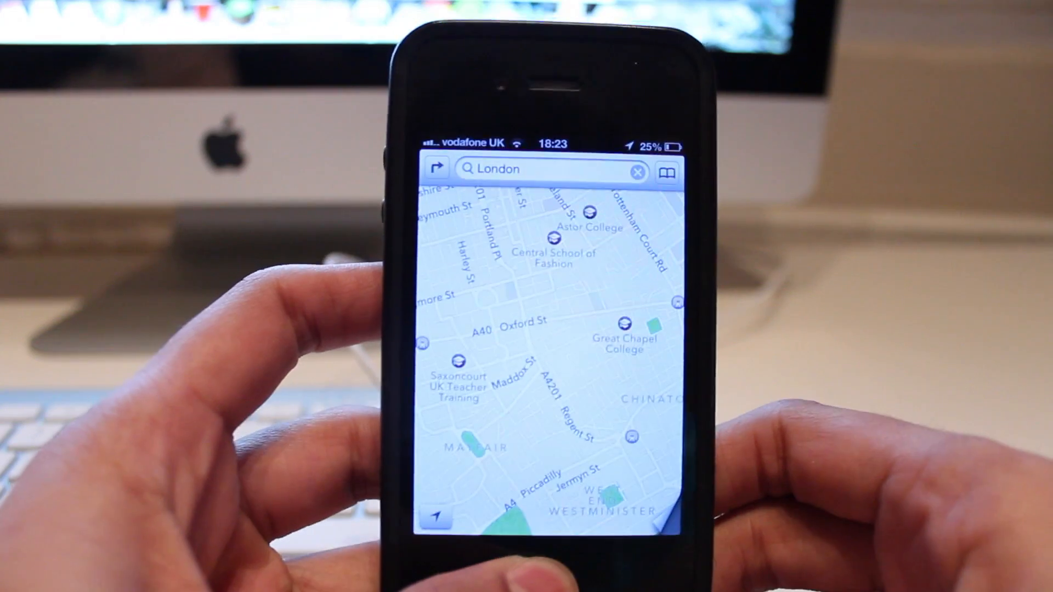
Leave Maps for the home screen and swipe toward the page holding Cydia.
key(home)
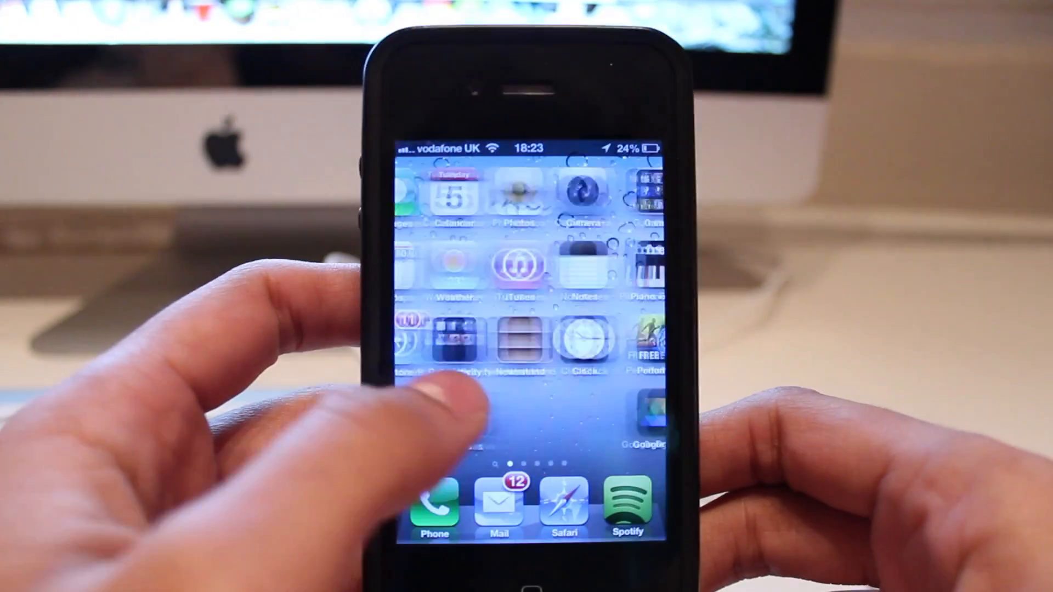
scroll(left, 3)
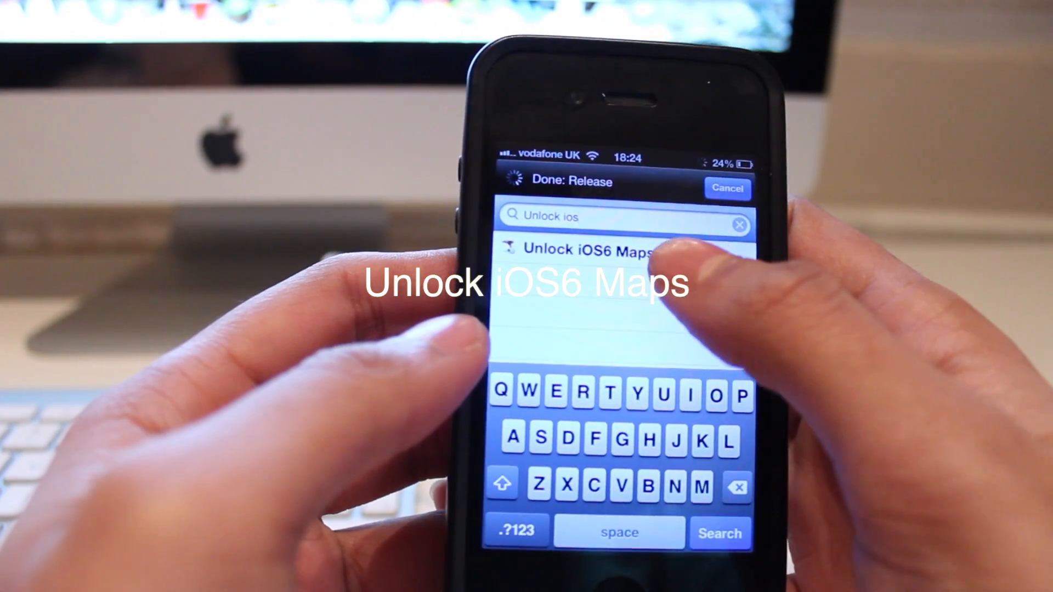
Install the Unlock iOS6 Maps package from the Cydia search result and confirm it.
click(591, 249)
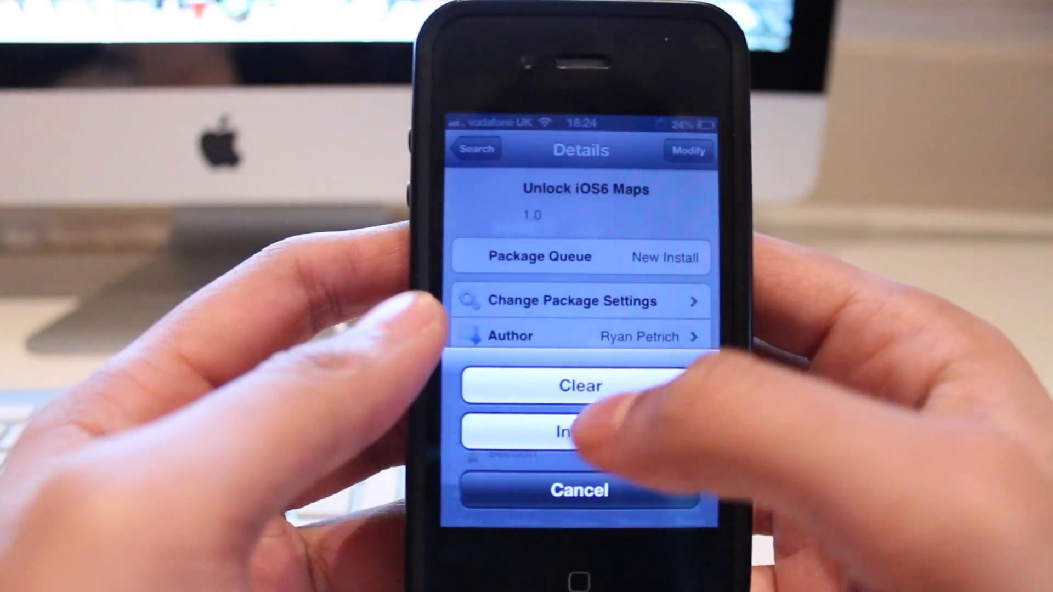
click(578, 430)
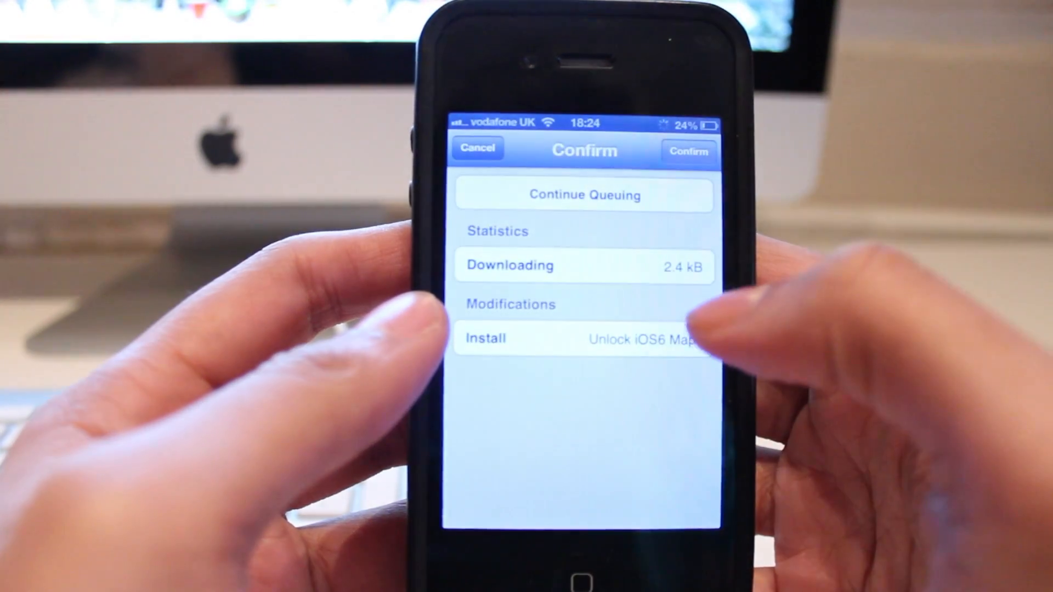
click(688, 150)
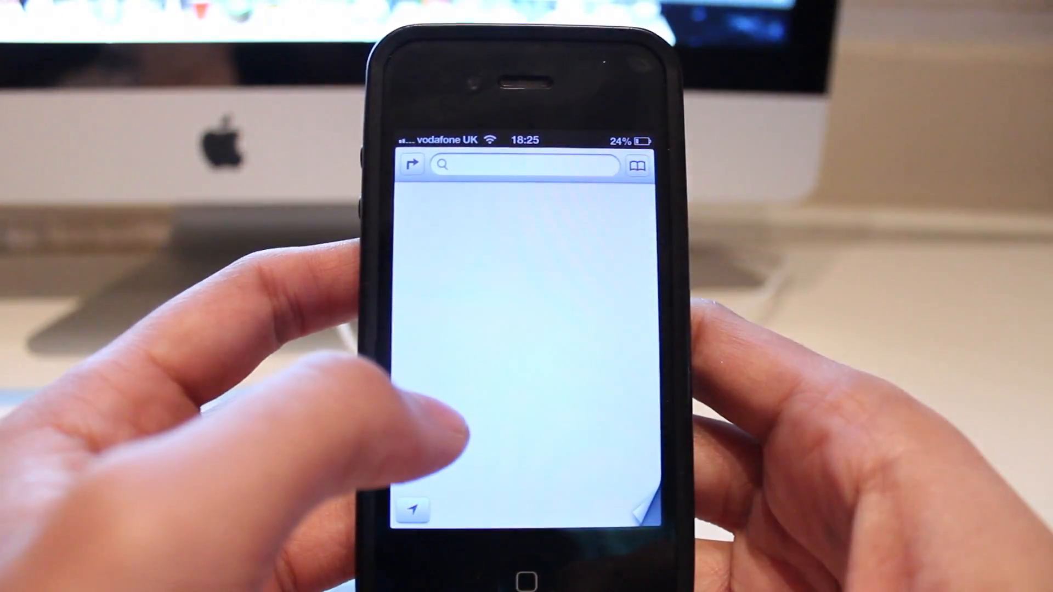
Search Maps for London to bring up the city with 3D buildings.
text(London)
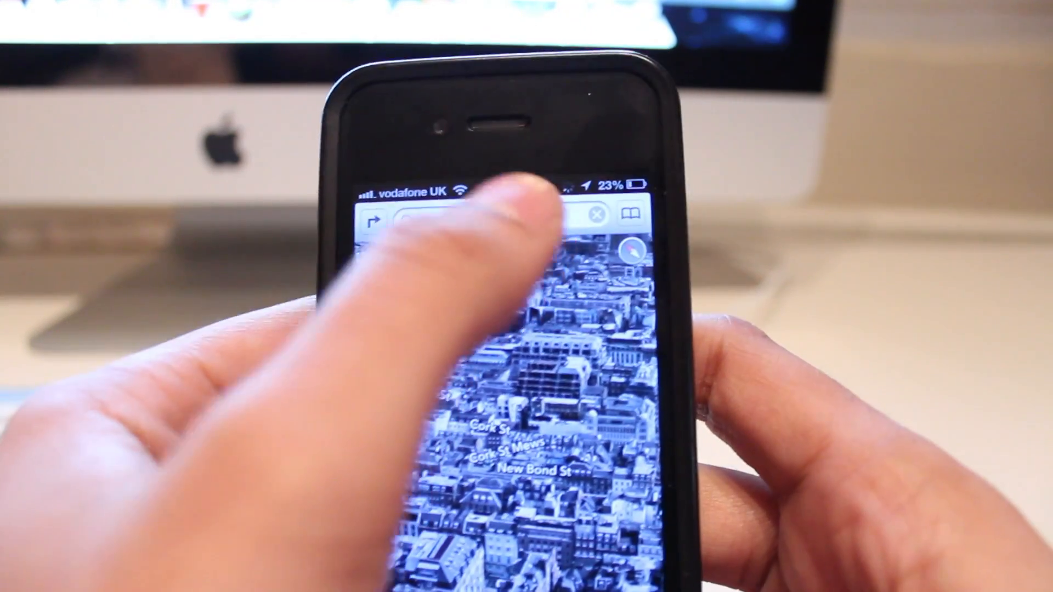
Get directions to the dropped pin at 7 Grafton Street, London via Directions to Here.
click(470, 214)
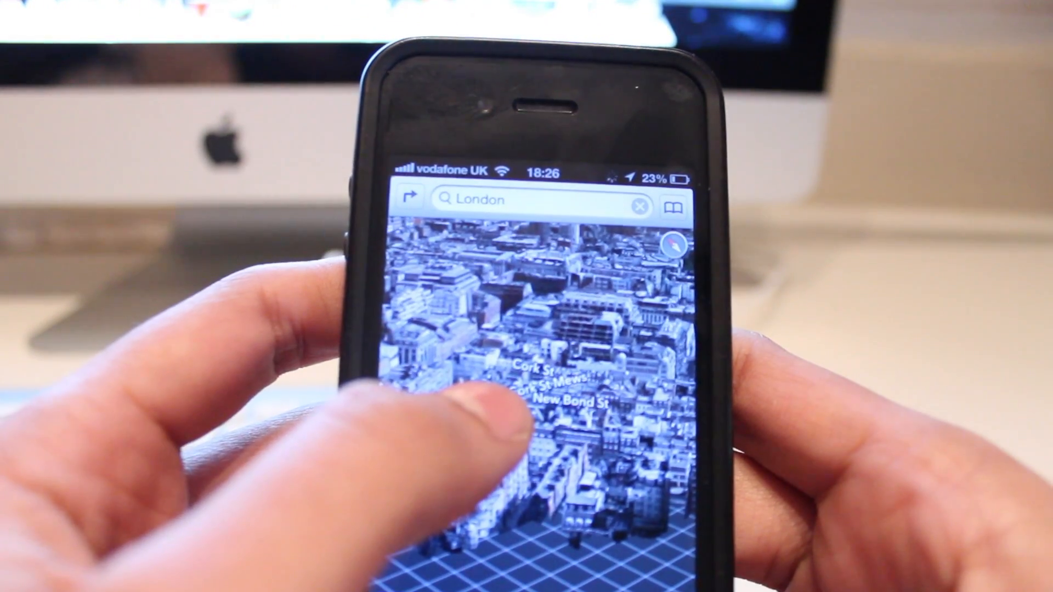
click(524, 417)
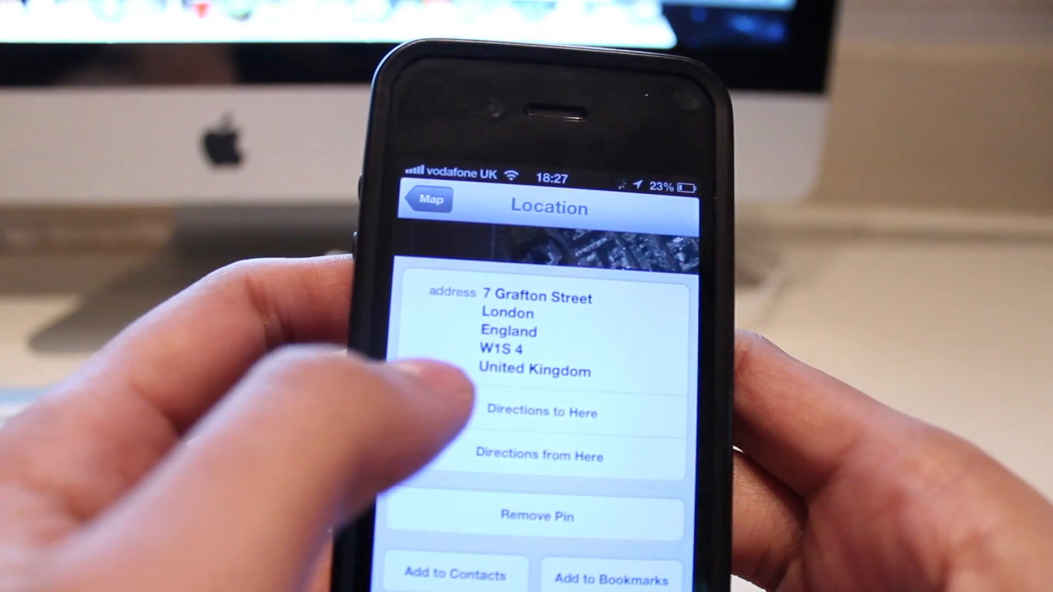
click(540, 411)
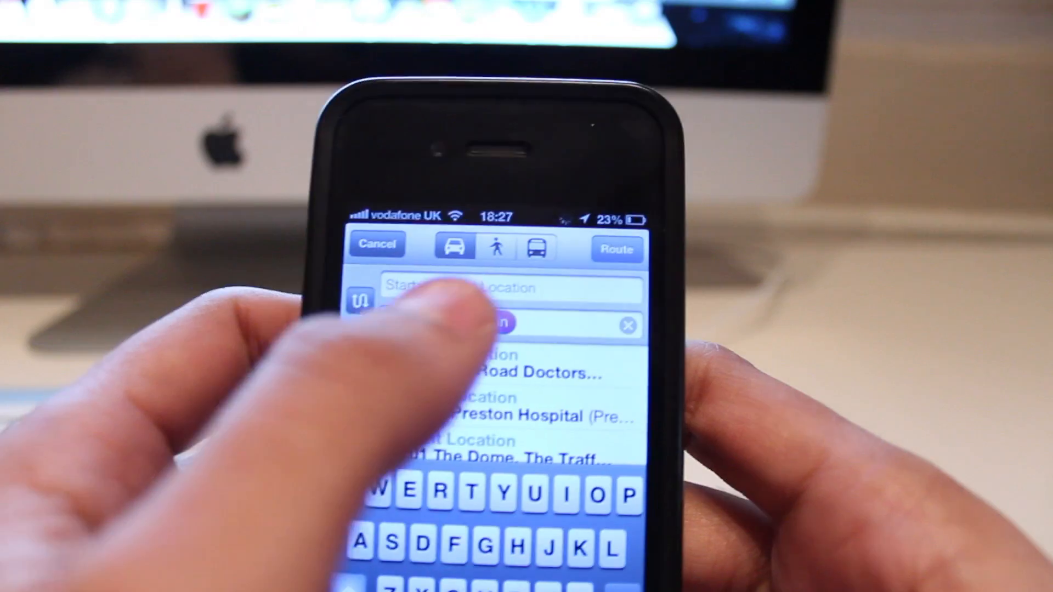